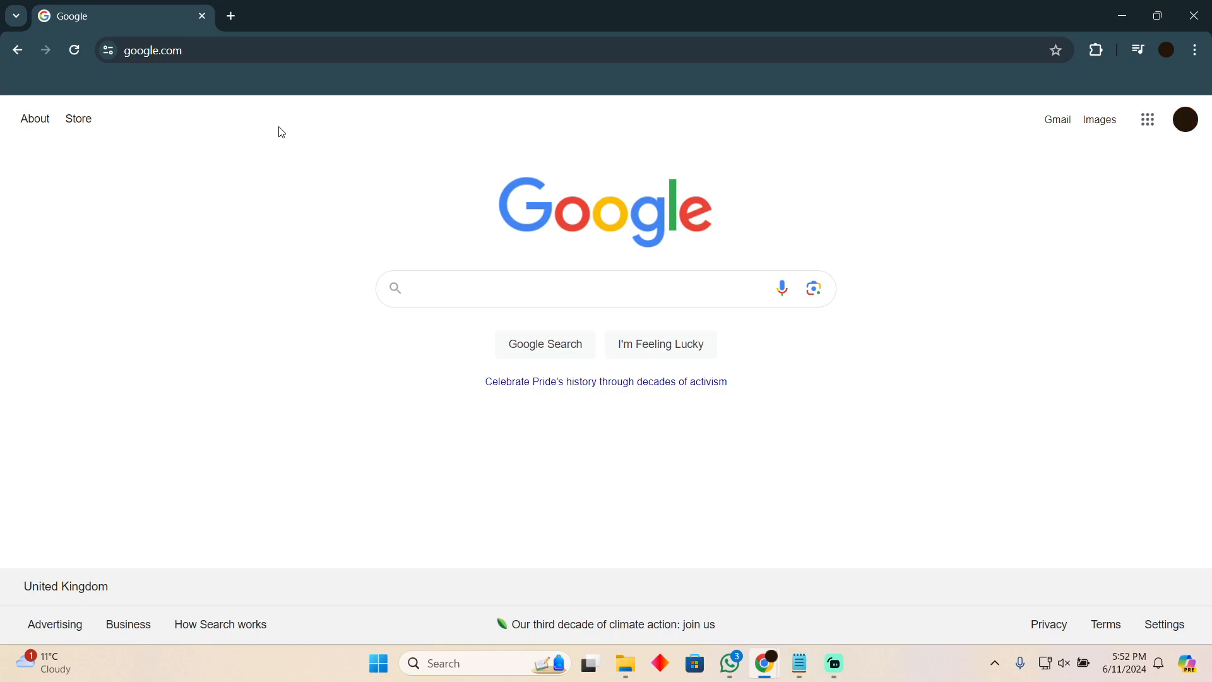
# Search Google for 'indeed'
pyautogui.write('indeed')
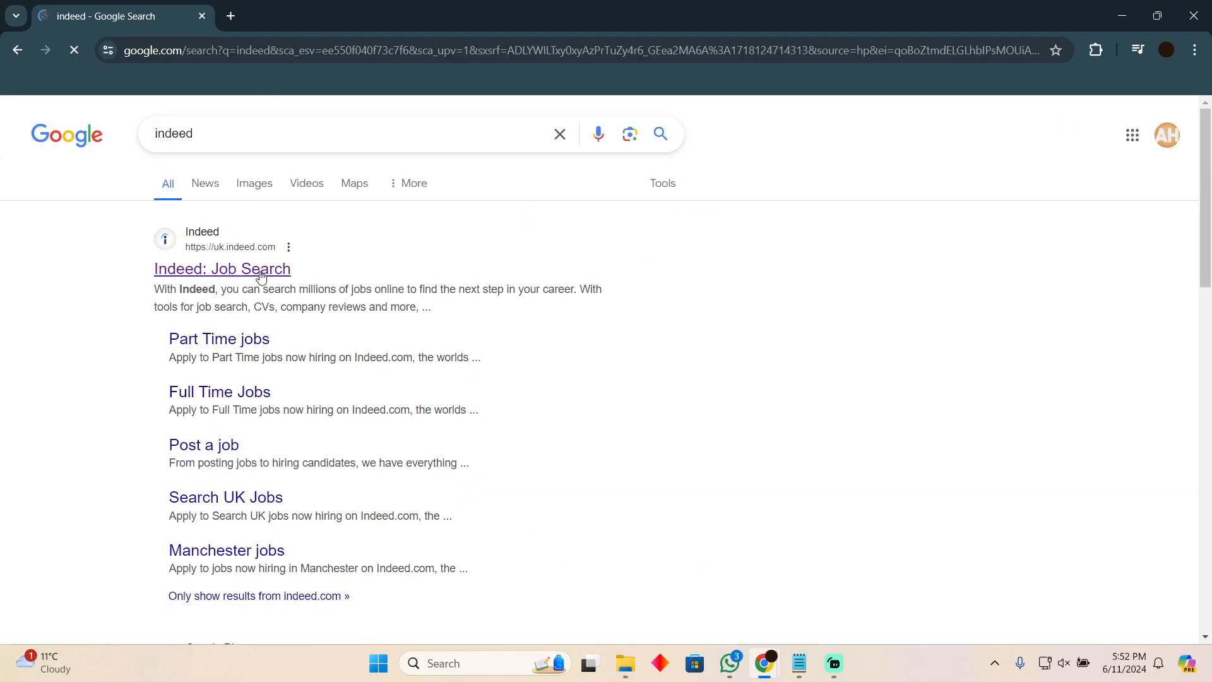
# Open Indeed UK's job search site and scroll down the 'For you' recommended jobs feed
pyautogui.click(222, 269)
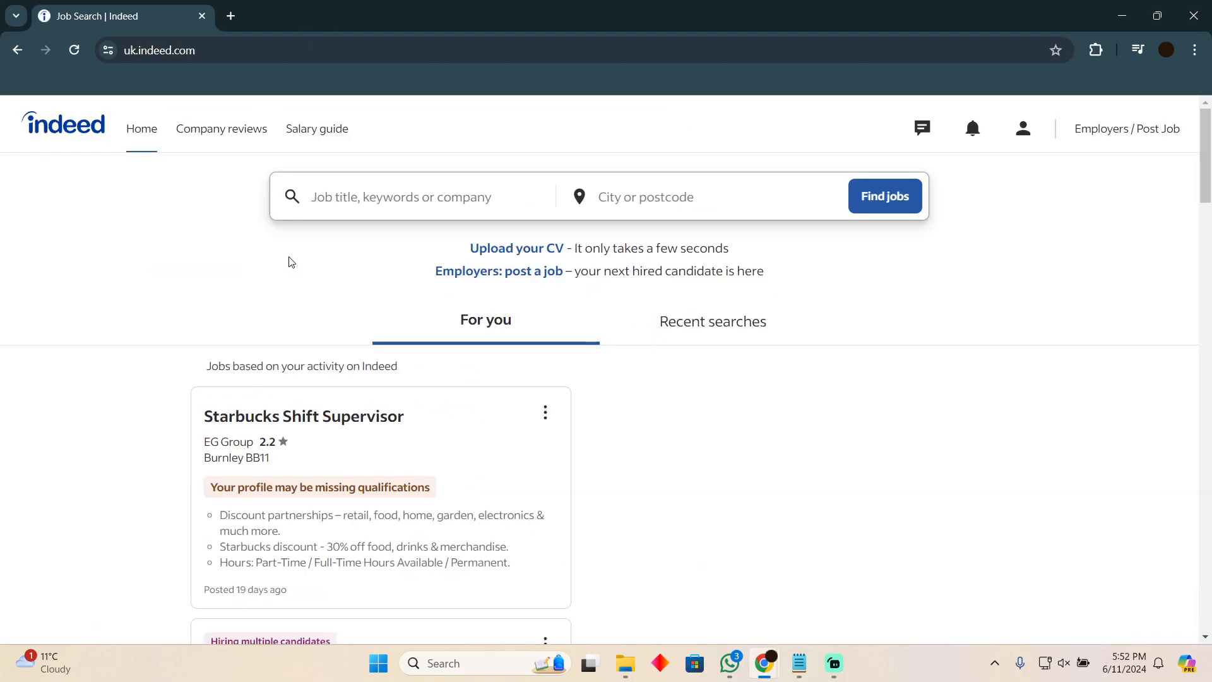
pyautogui.click(303, 416)
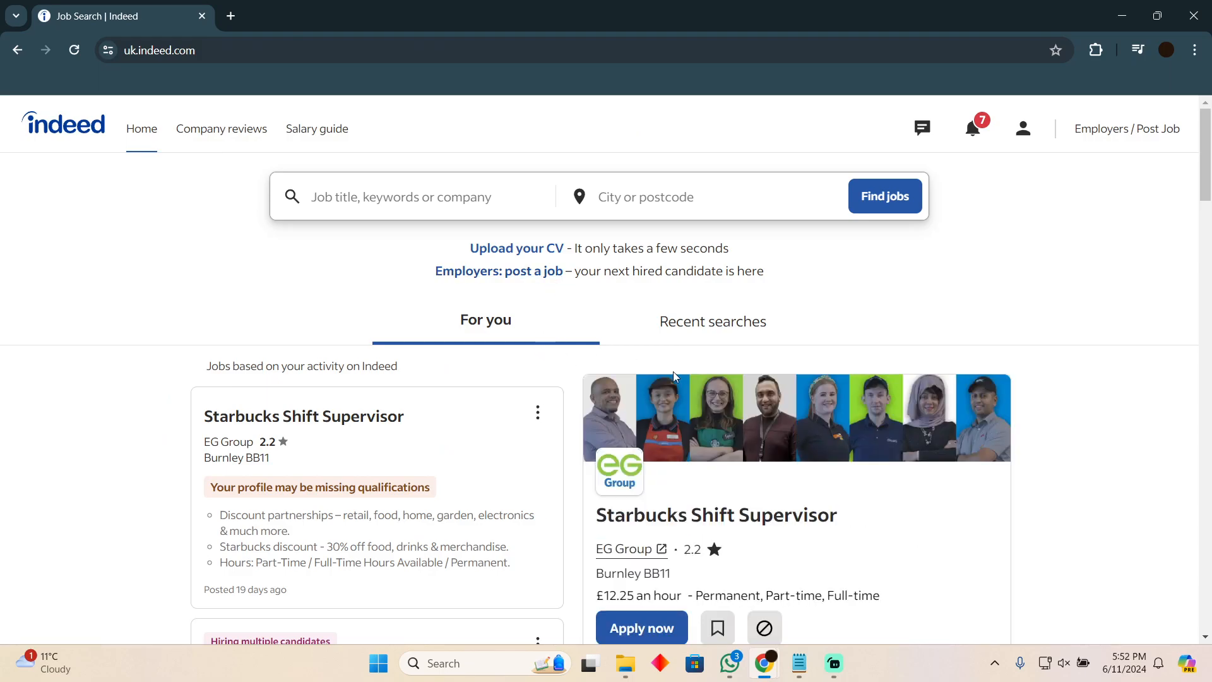
pyautogui.scroll(-3)
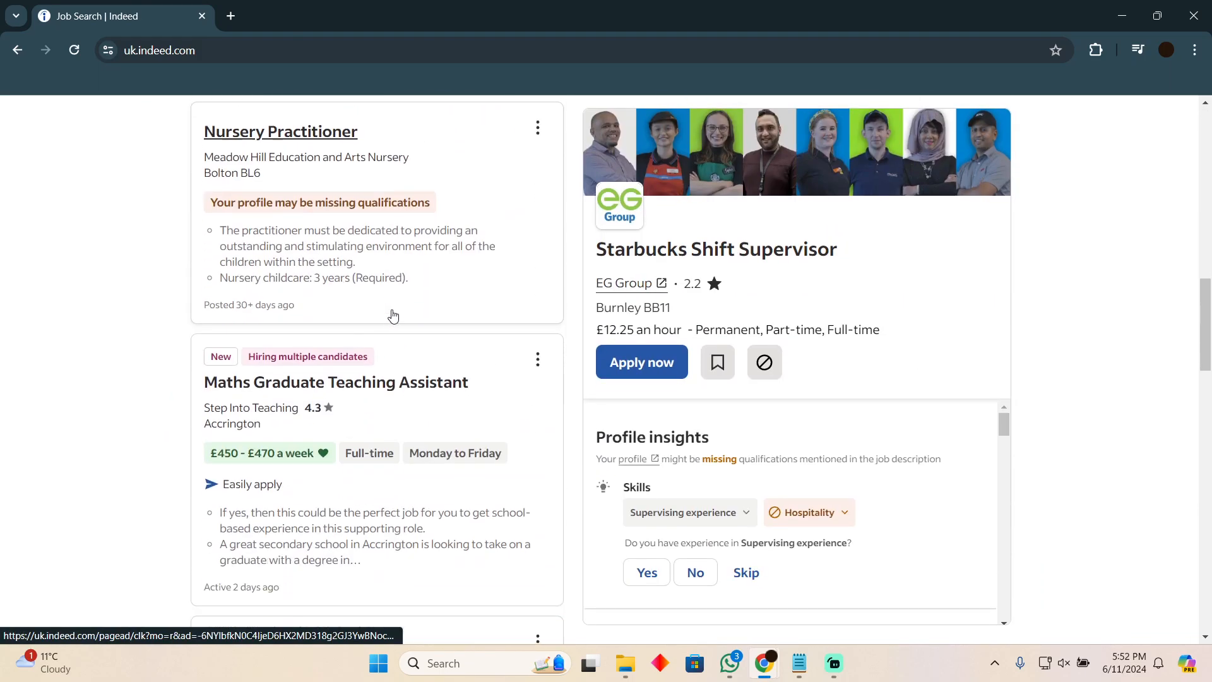
pyautogui.scroll(-3)
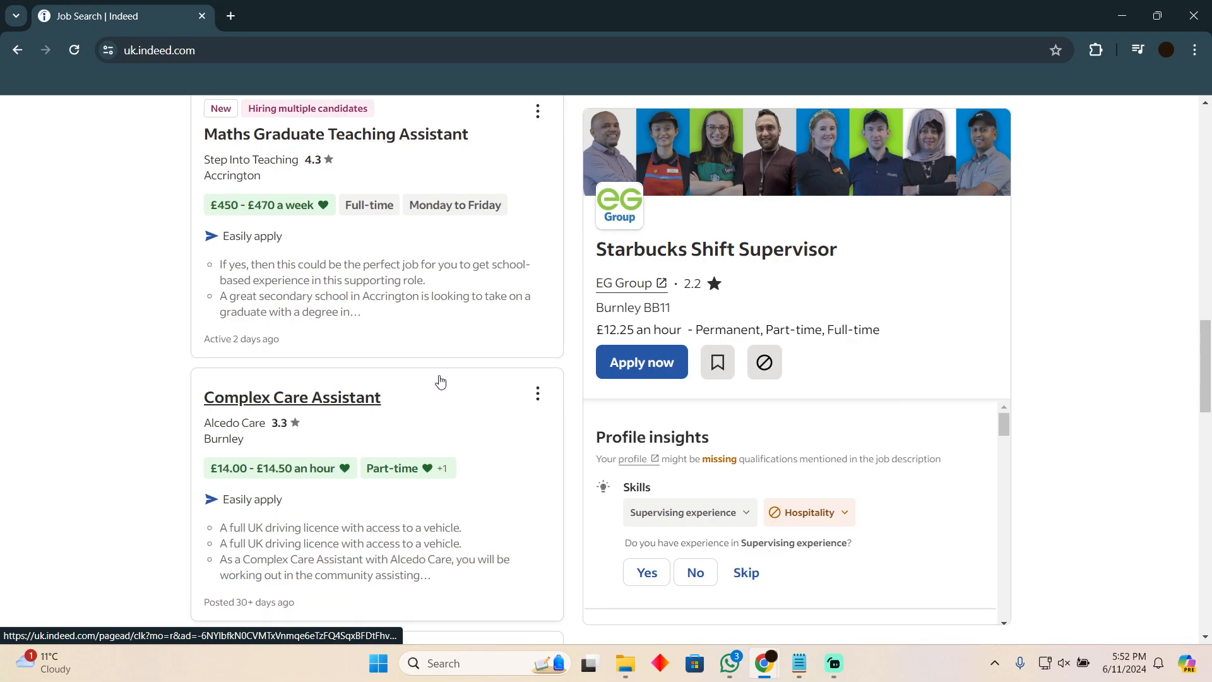
pyautogui.scroll(-3)
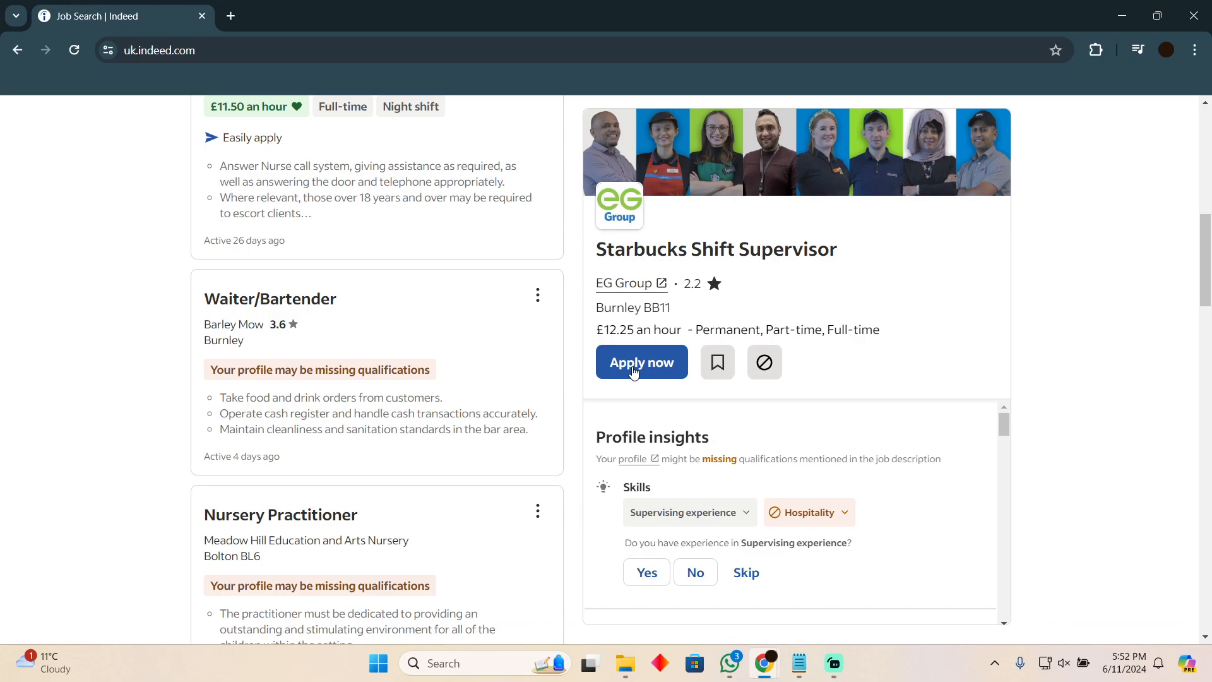
pyautogui.moveTo(617, 326)
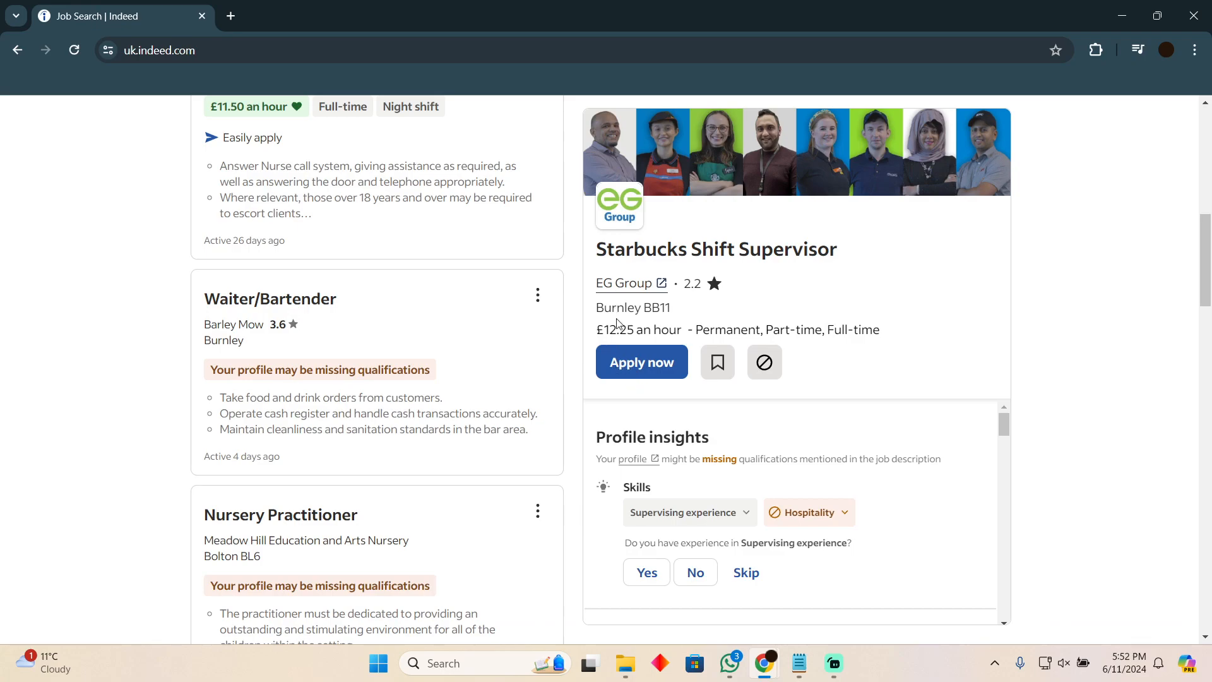
pyautogui.moveTo(915, 314)
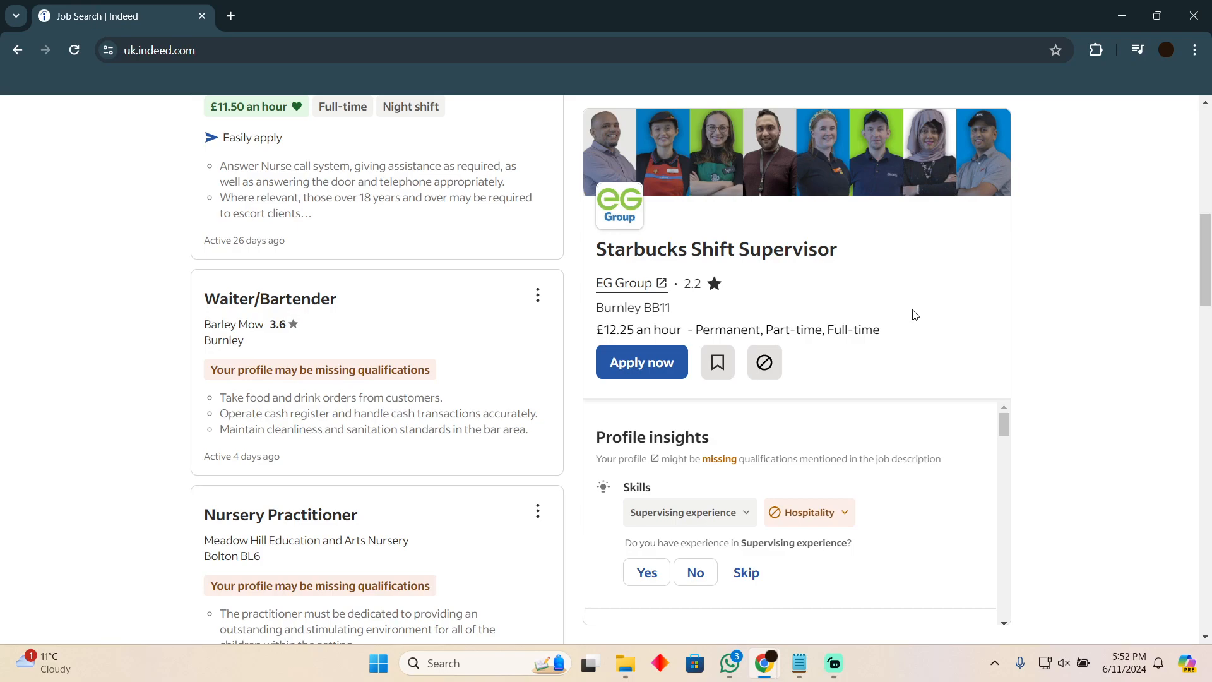
pyautogui.moveTo(573, 289)
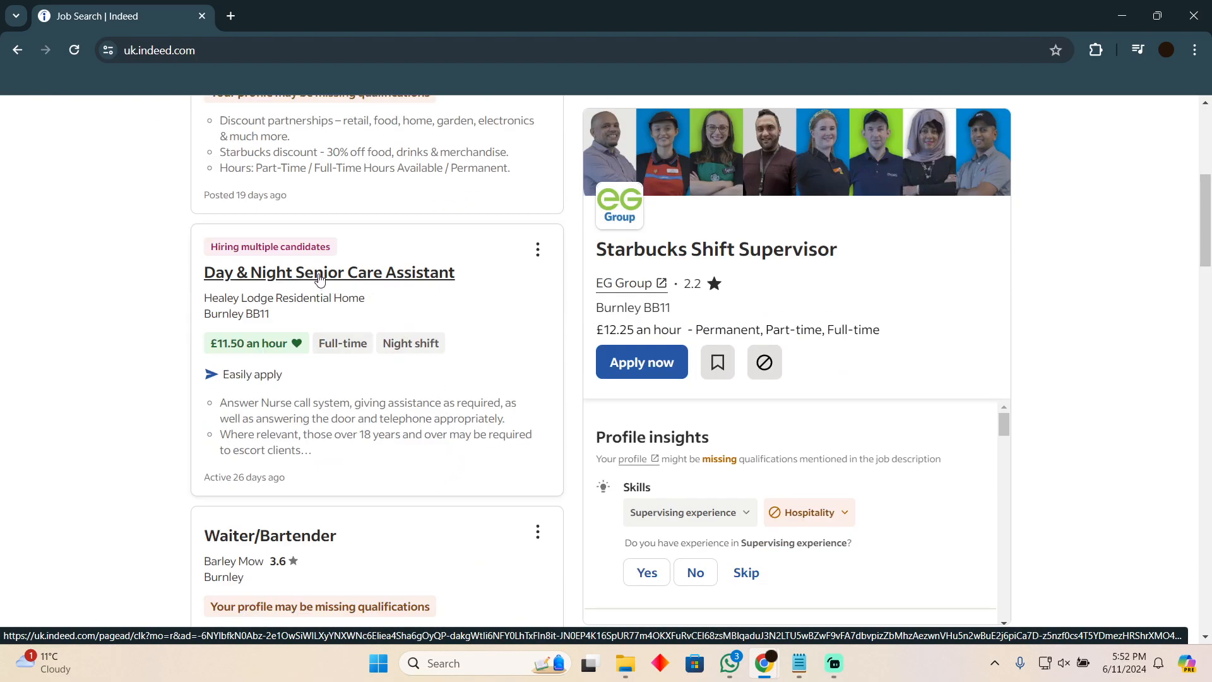
# Open the Day & Night Senior Care Assistant listing and read down to pay and schedule
pyautogui.click(319, 272)
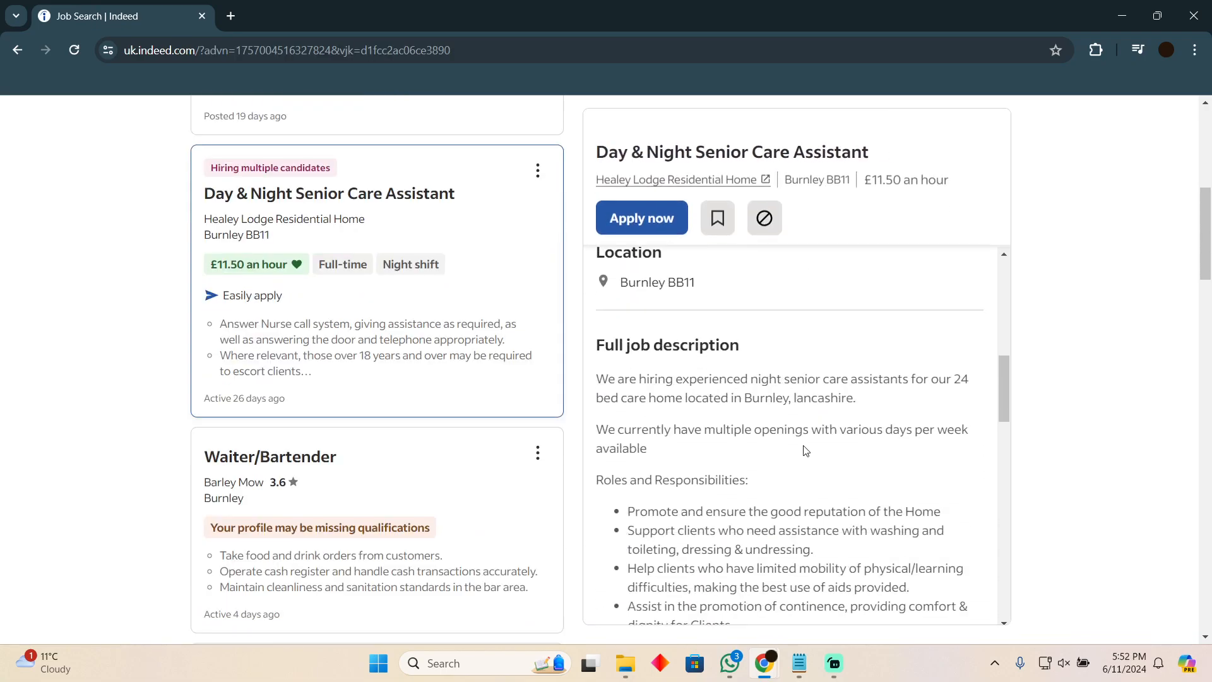
pyautogui.scroll(-3)
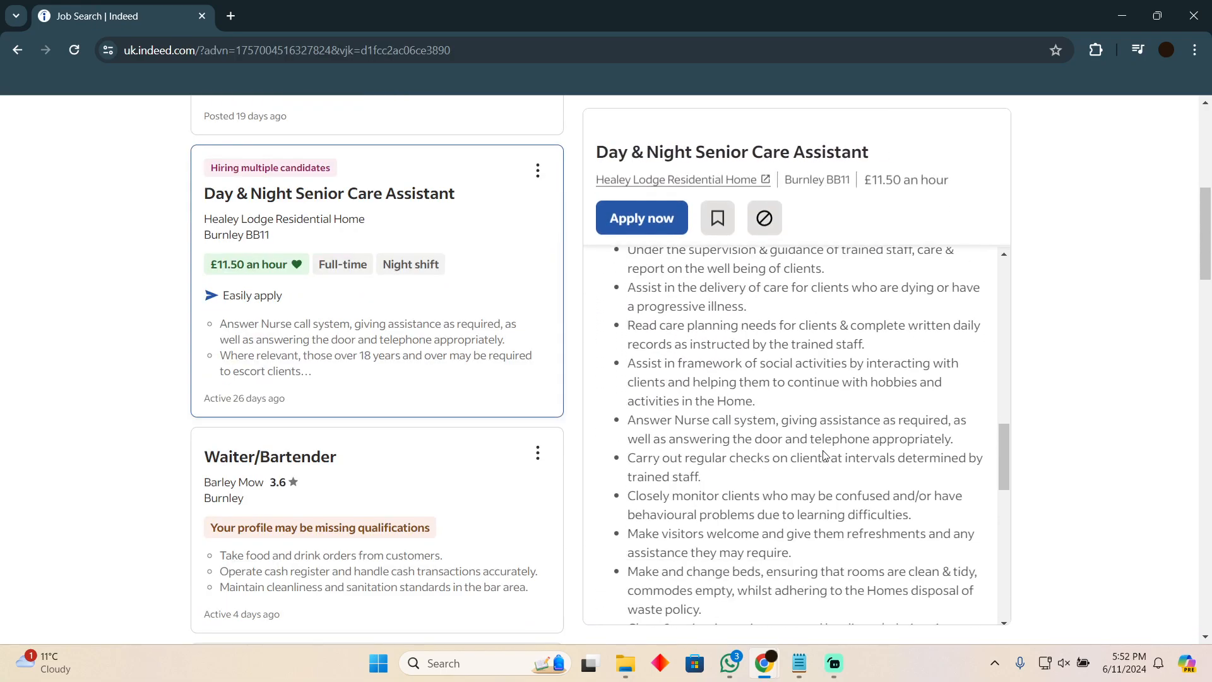
pyautogui.scroll(-3)
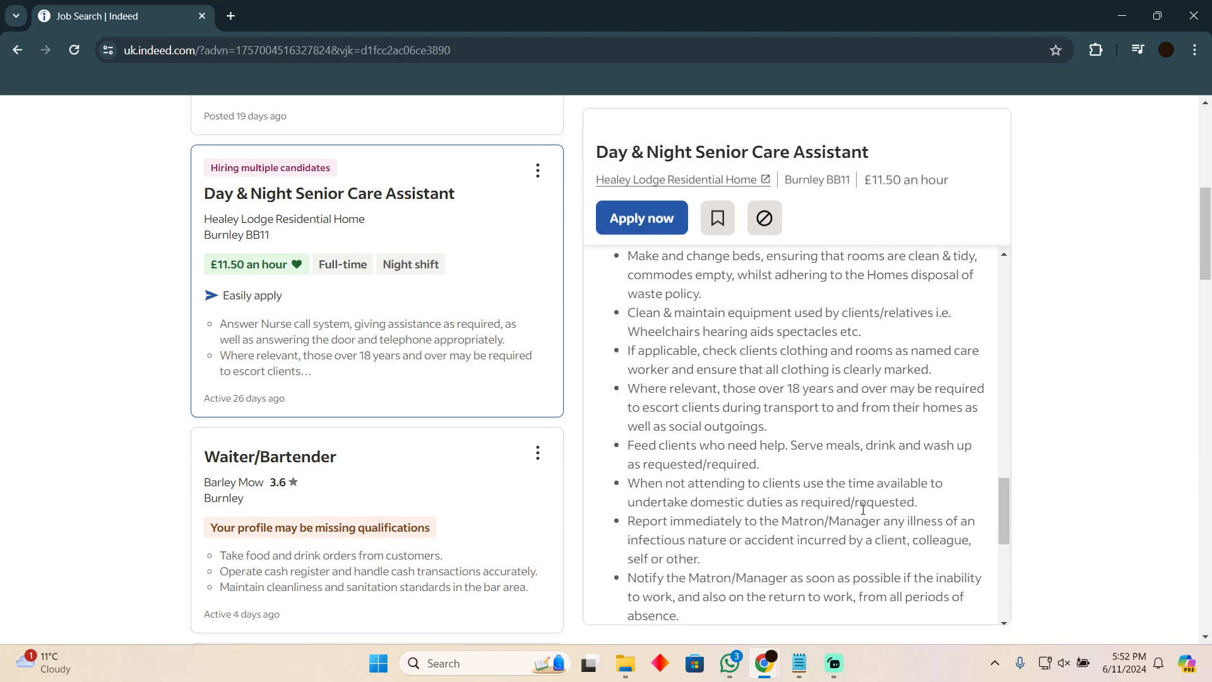
pyautogui.scroll(-3)
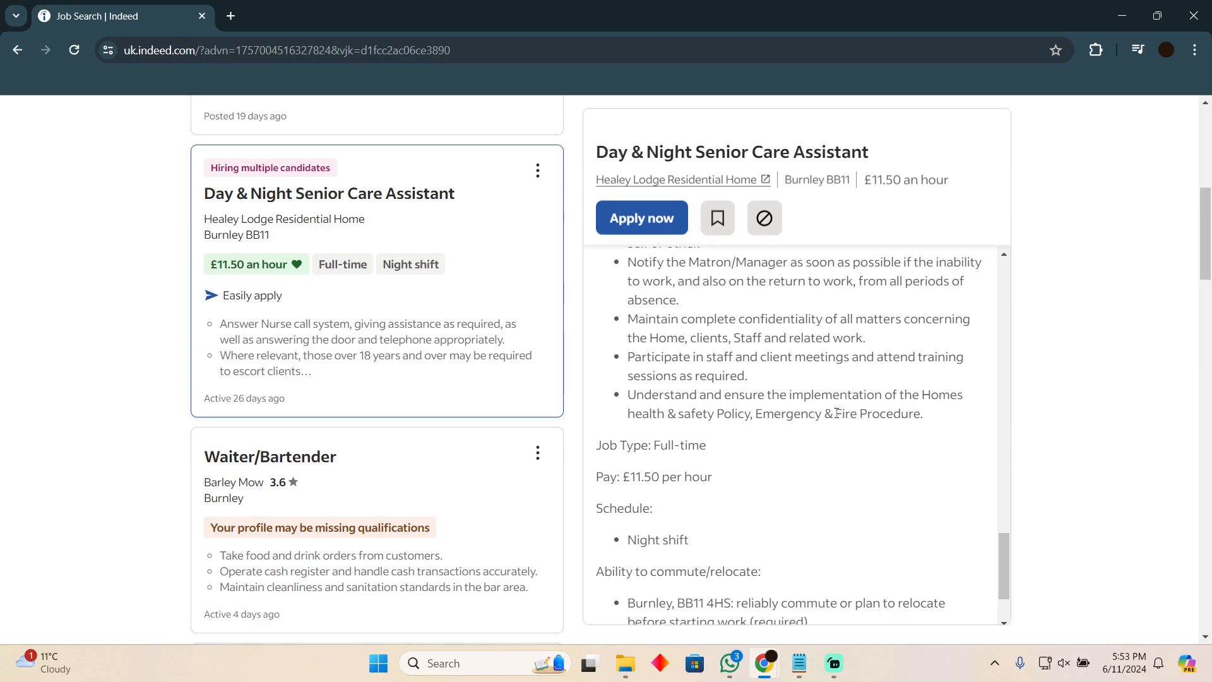
pyautogui.moveTo(876, 383)
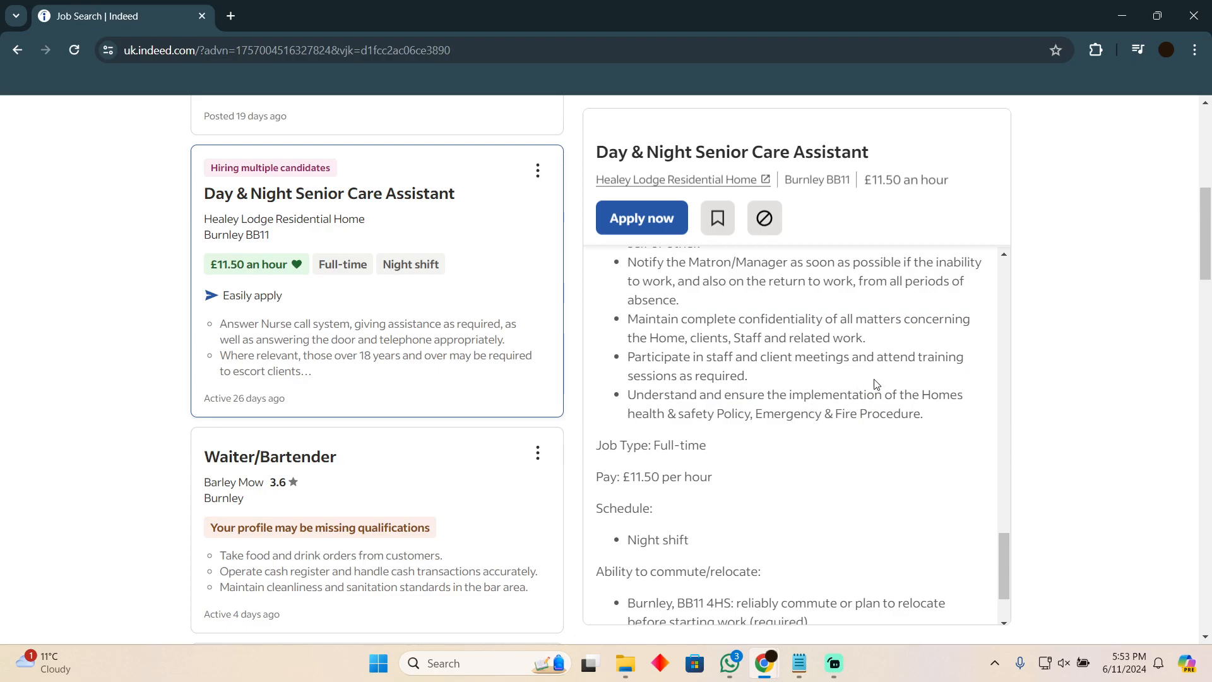
pyautogui.moveTo(809, 361)
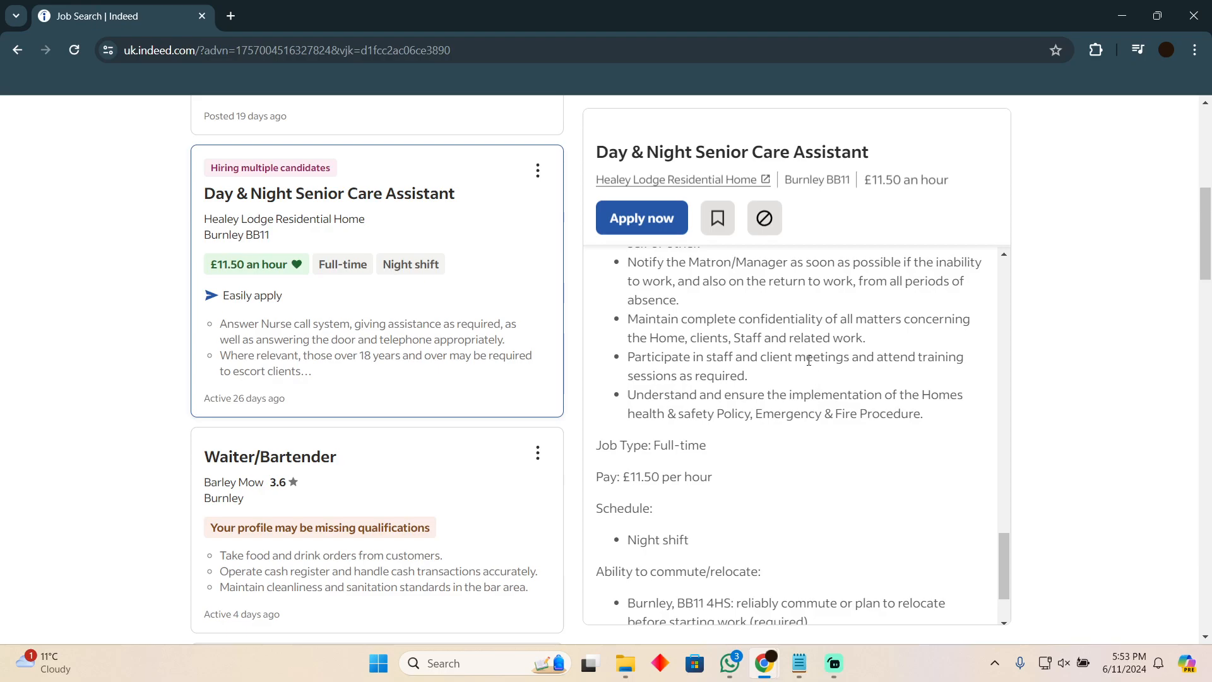
pyautogui.moveTo(714, 308)
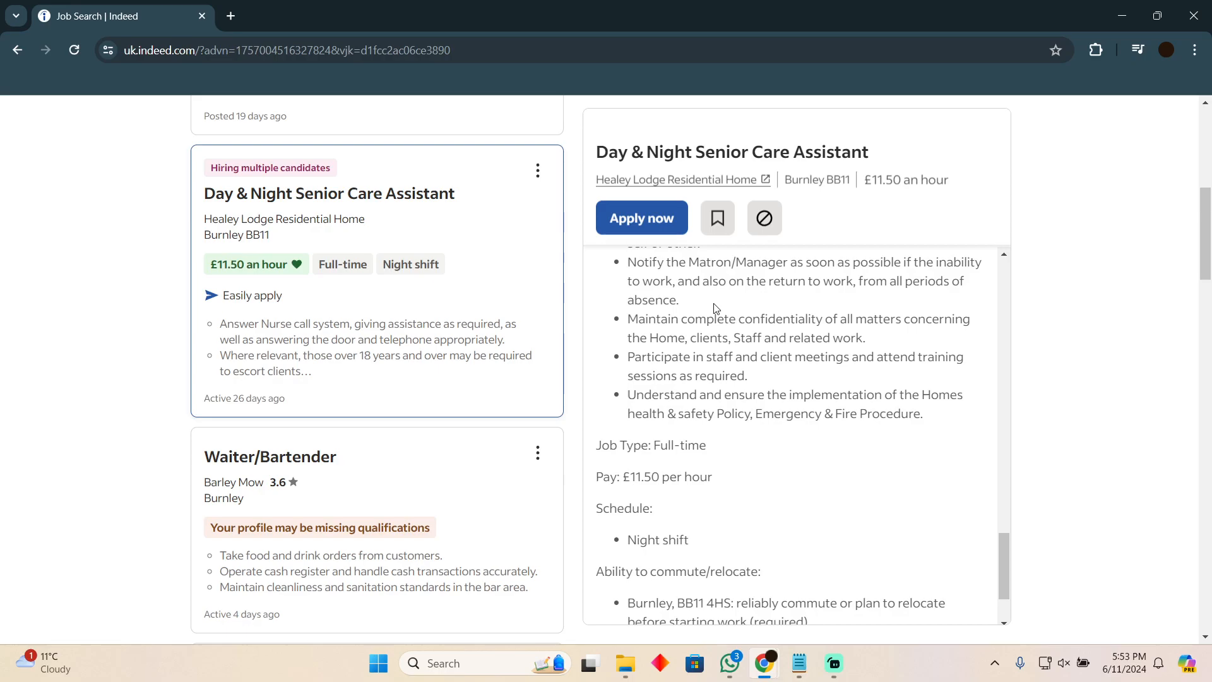
pyautogui.scroll(-3)
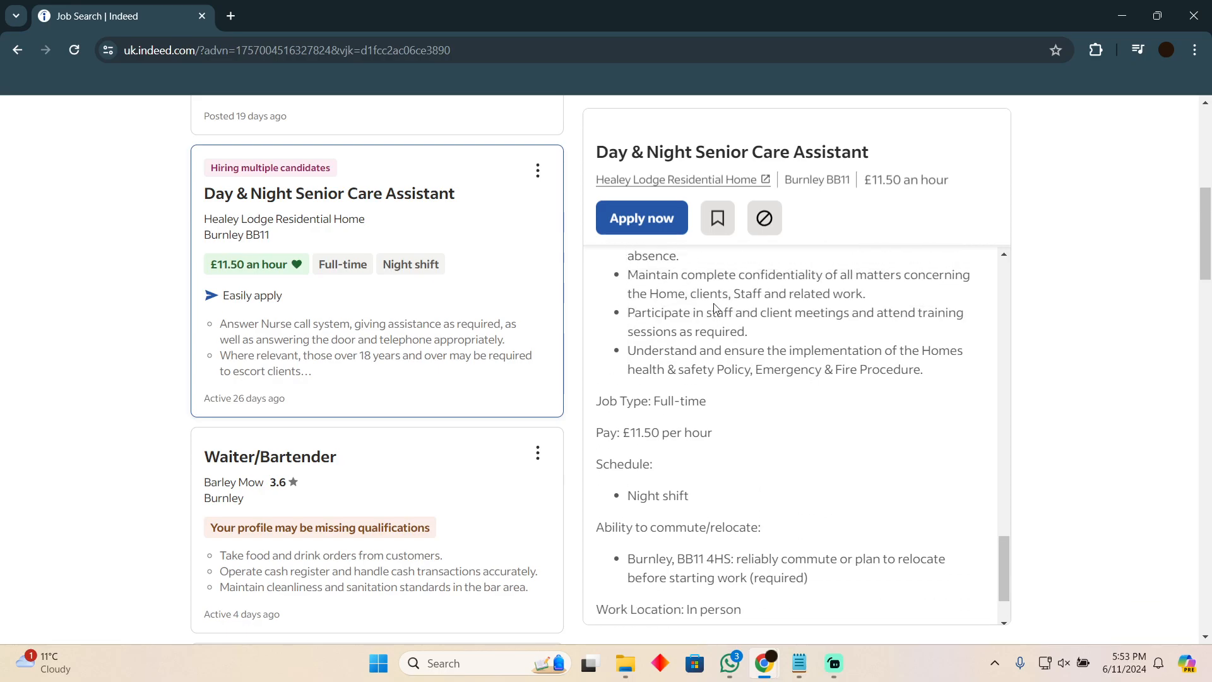